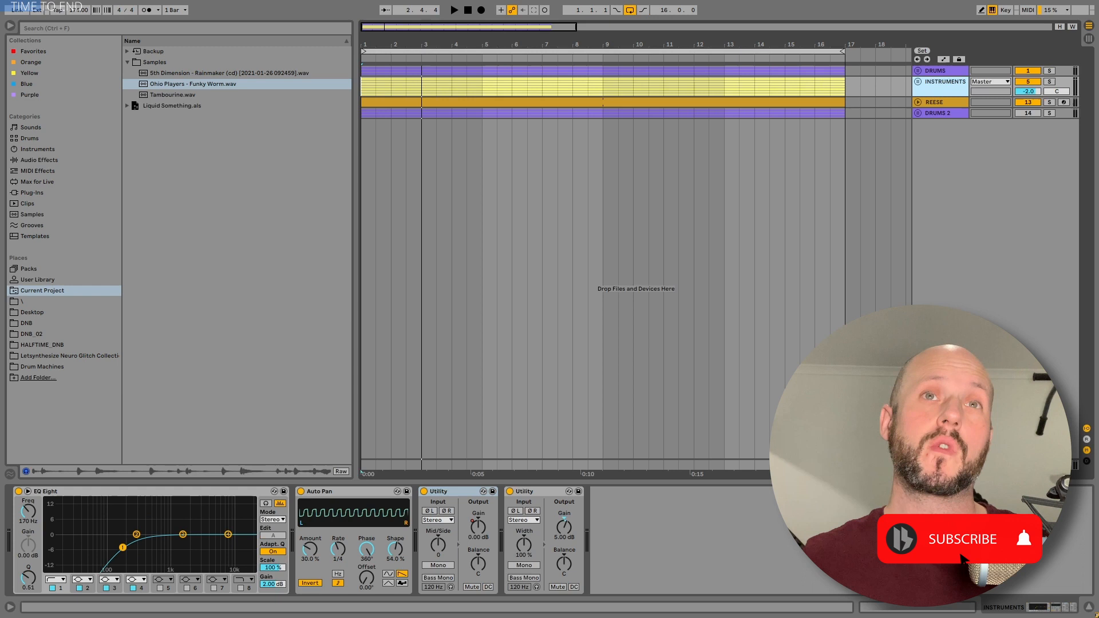
- Hide the file browser so the arrangement fills the screen and solo the DRUMS group
left_click(453, 10)
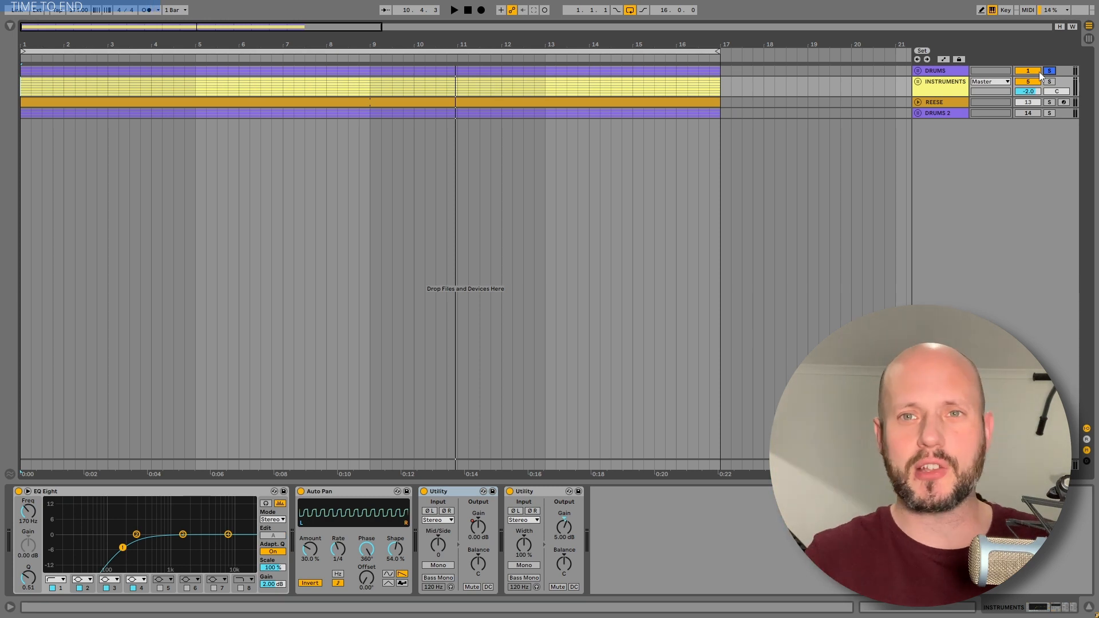
- Show the DRUMS group's effect chain, bypass-compare Spiff during playback, then bring up the Spiff plugin window
left_click(934, 70)
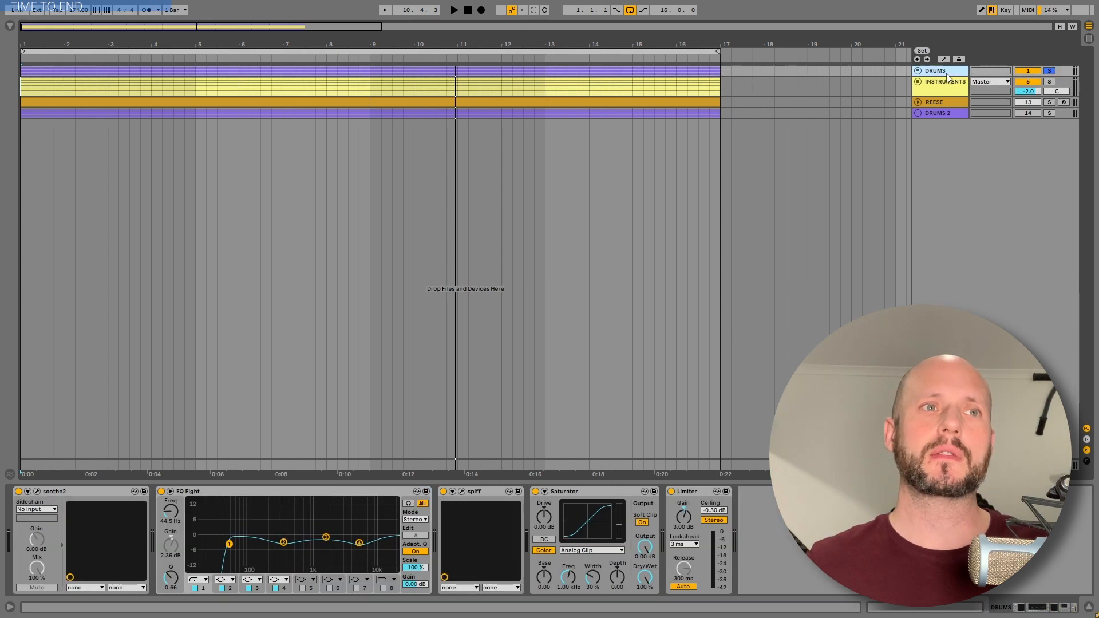
left_click(454, 9)
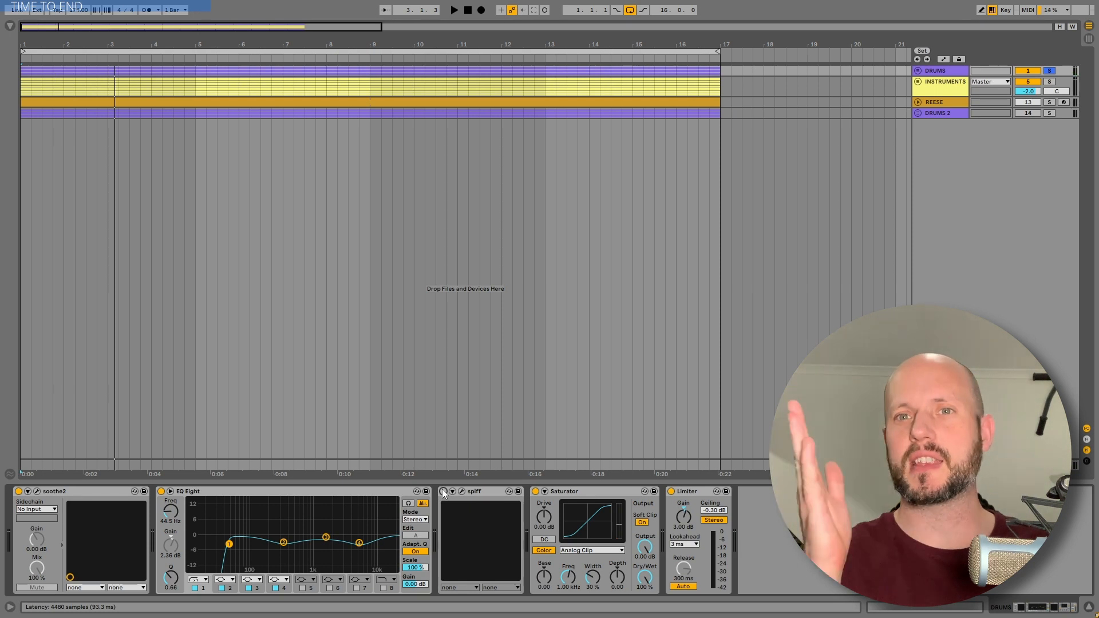
left_click(454, 10)
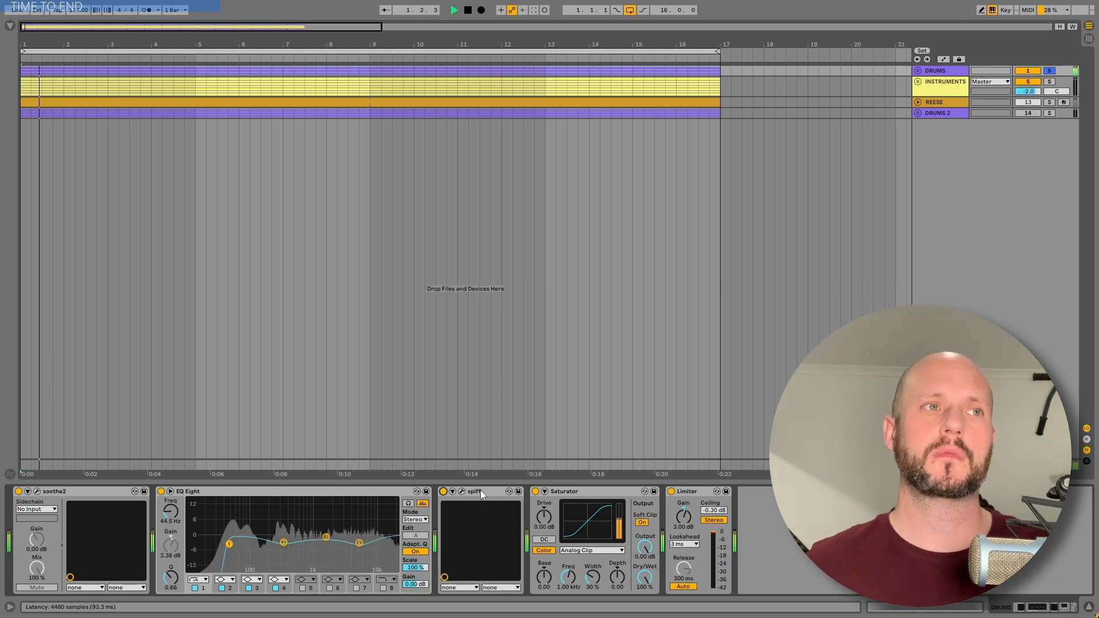
left_click(453, 9)
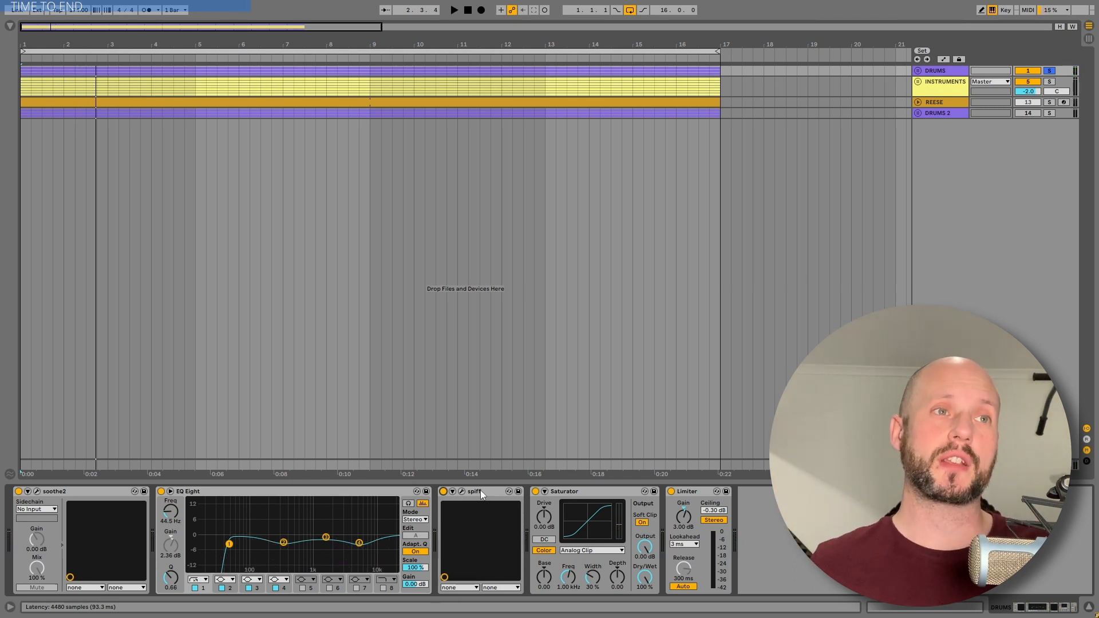
left_click(480, 491)
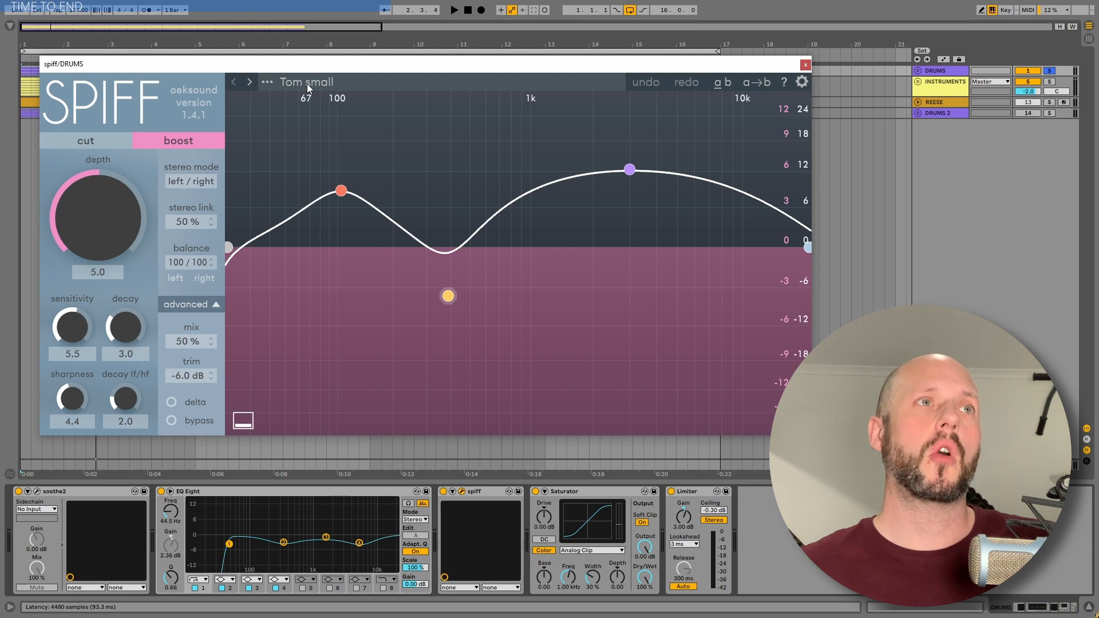
left_click(340, 191)
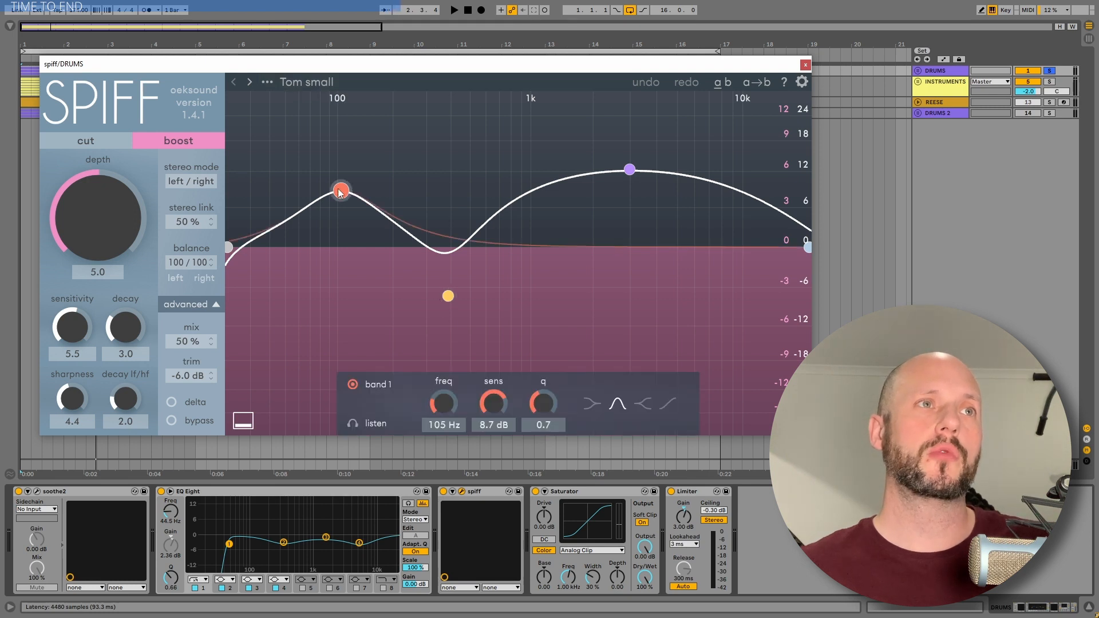
left_click(628, 168)
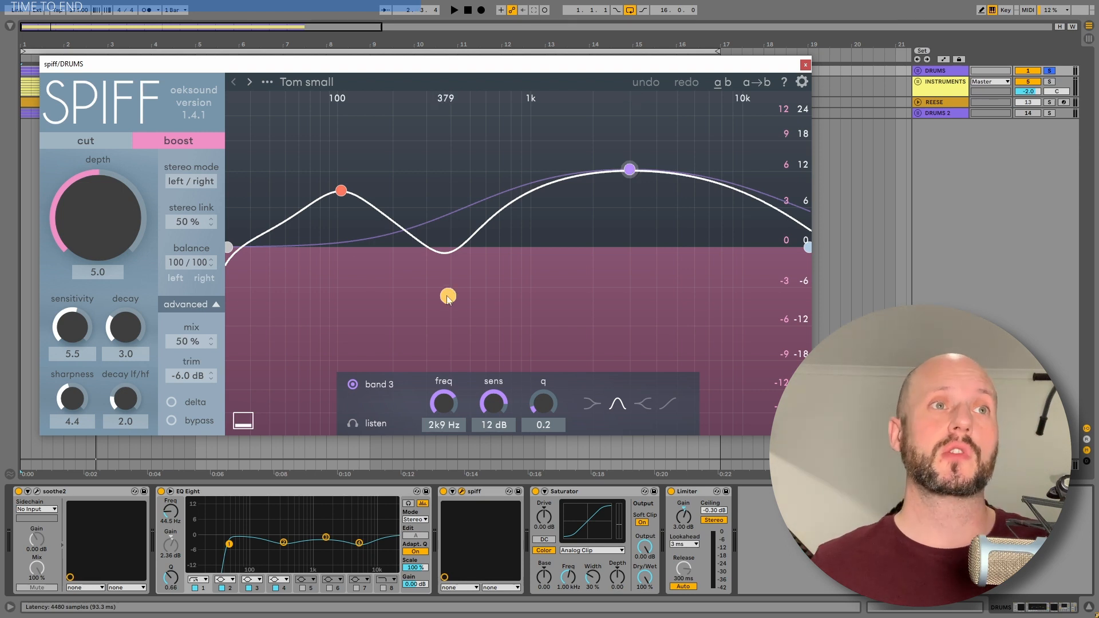
left_click(447, 296)
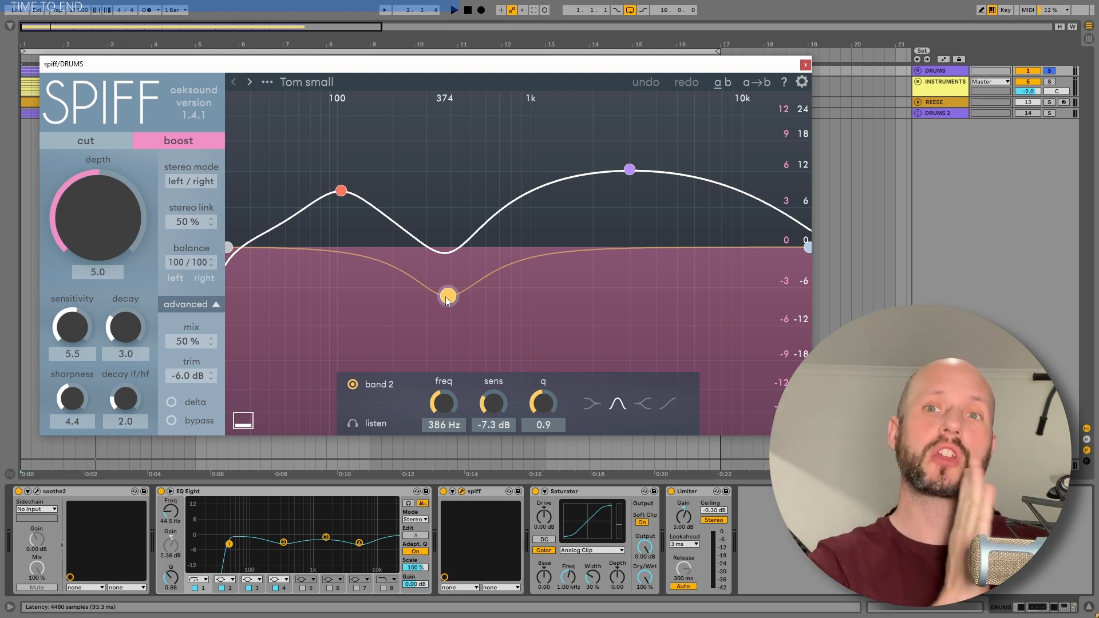
mouse_move(585, 185)
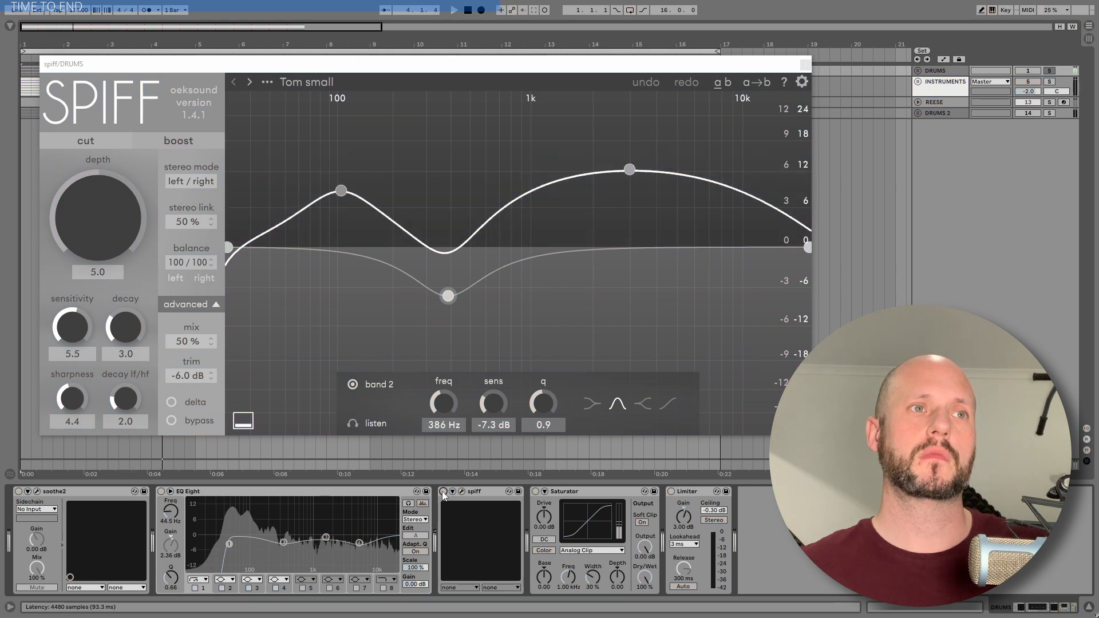
left_click(178, 141)
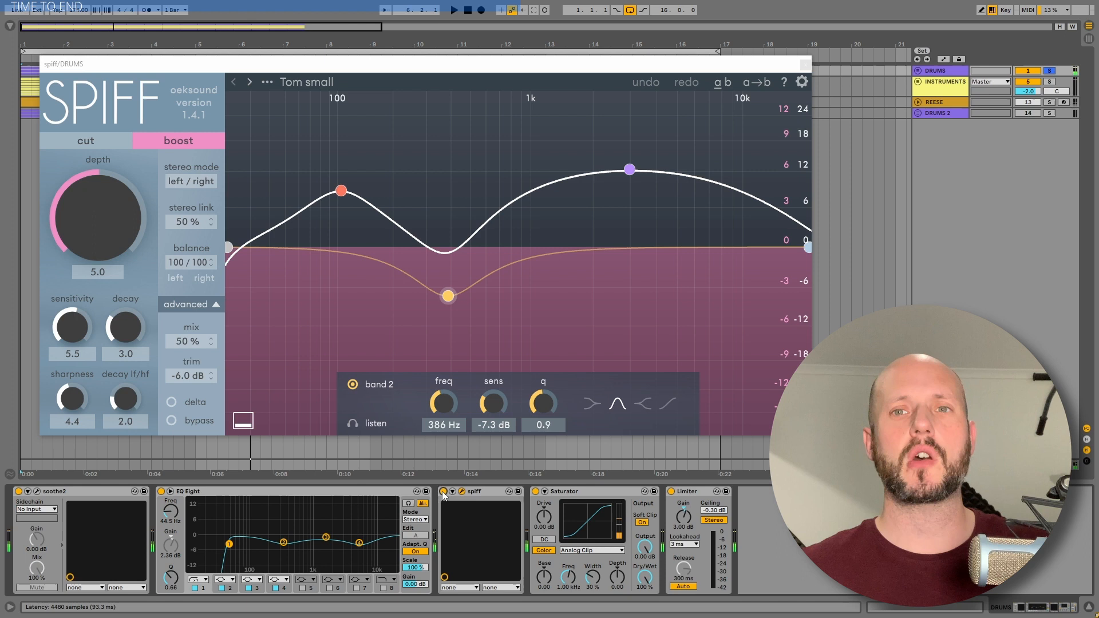
mouse_move(127, 225)
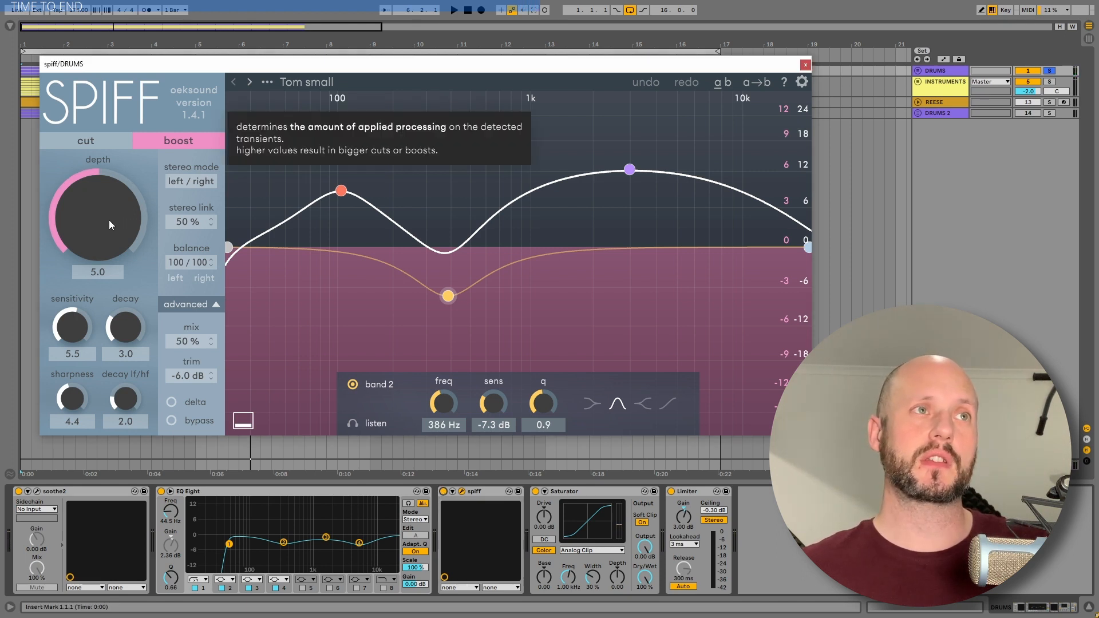
- Sweep Spiff's depth up to 9.0 and back to 6.4, then nudge sensitivity to 6.4 and decay to 3.3
left_click_drag(110, 225, 109, 185)
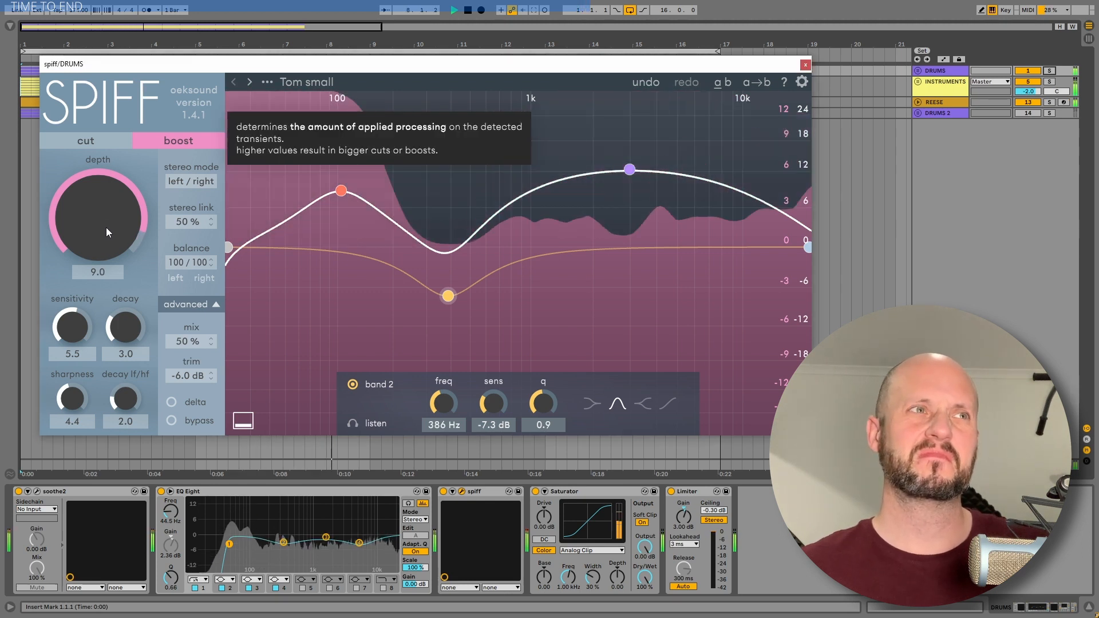
left_click_drag(98, 210, 98, 238)
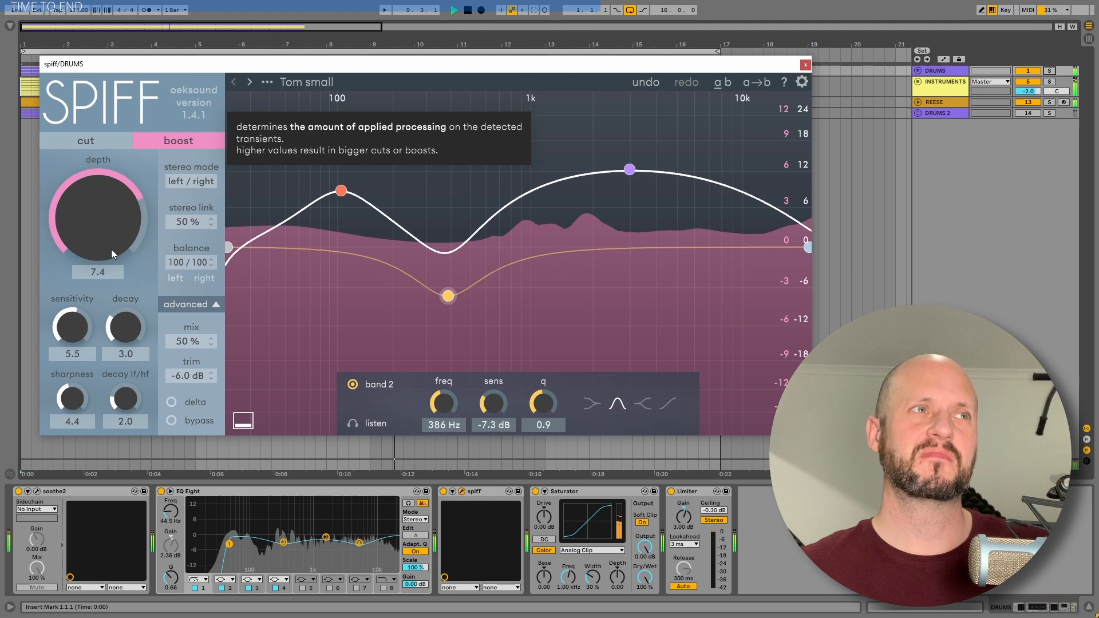
left_click_drag(98, 210, 98, 225)
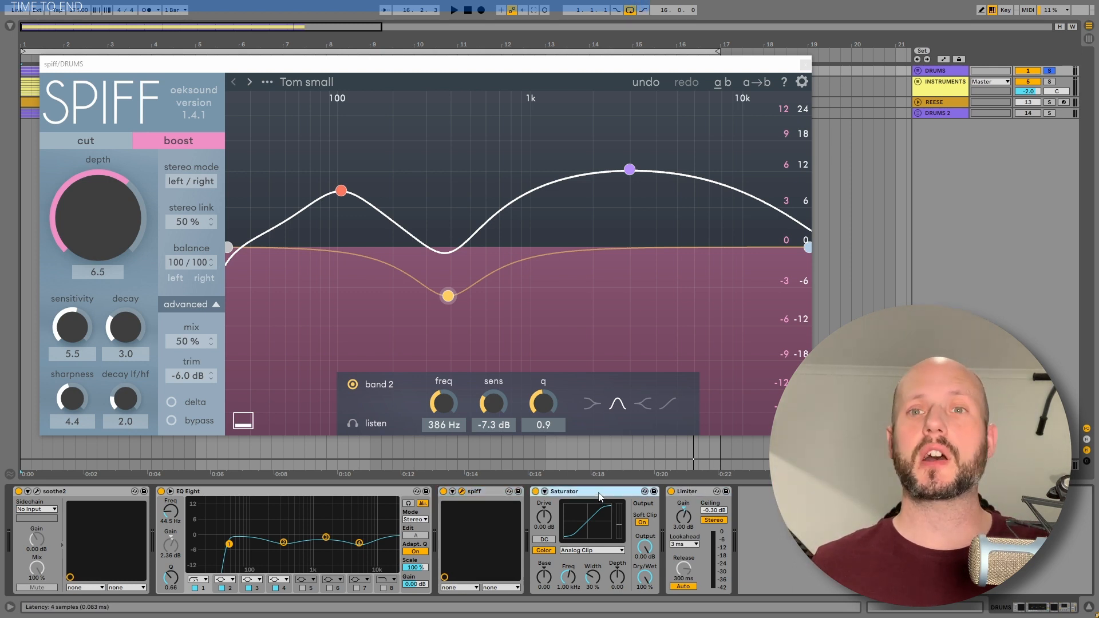
mouse_move(435, 122)
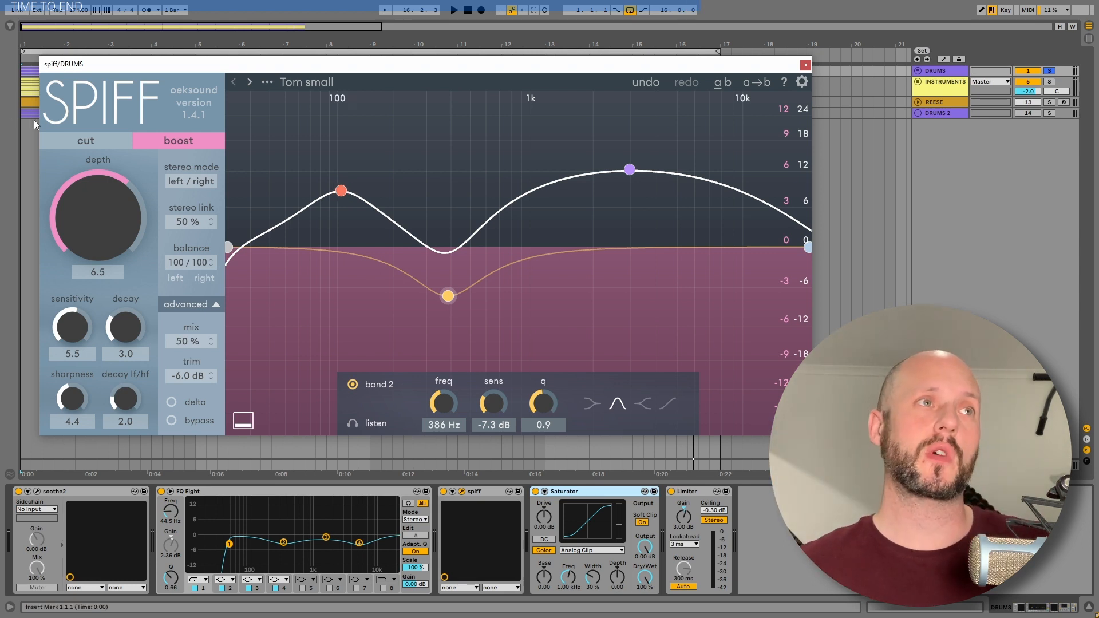
left_click_drag(98, 213, 109, 218)
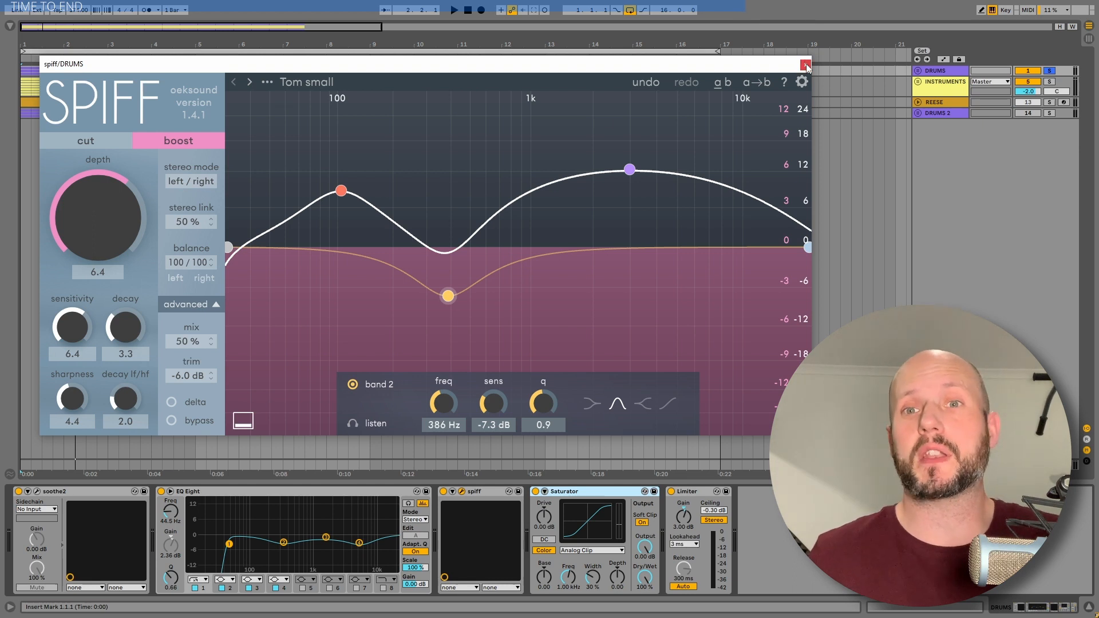
- Close Spiff, unfold the DRUMS 2 group, inspect the DRY track's Simpler and show the group's effect chain
left_click(805, 63)
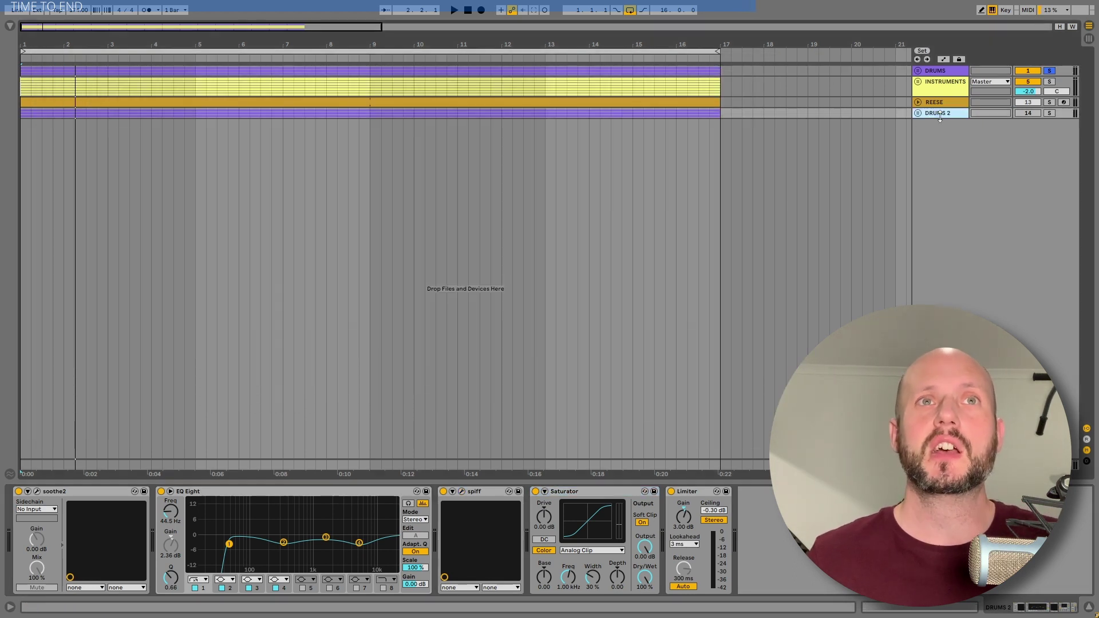
left_click(915, 112)
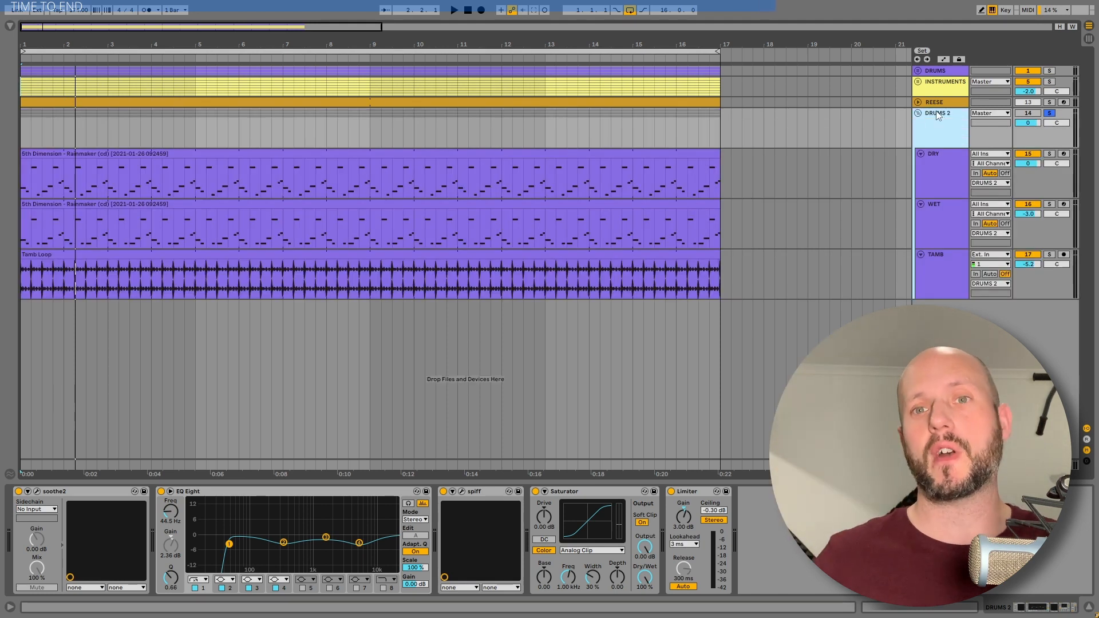
left_click(454, 10)
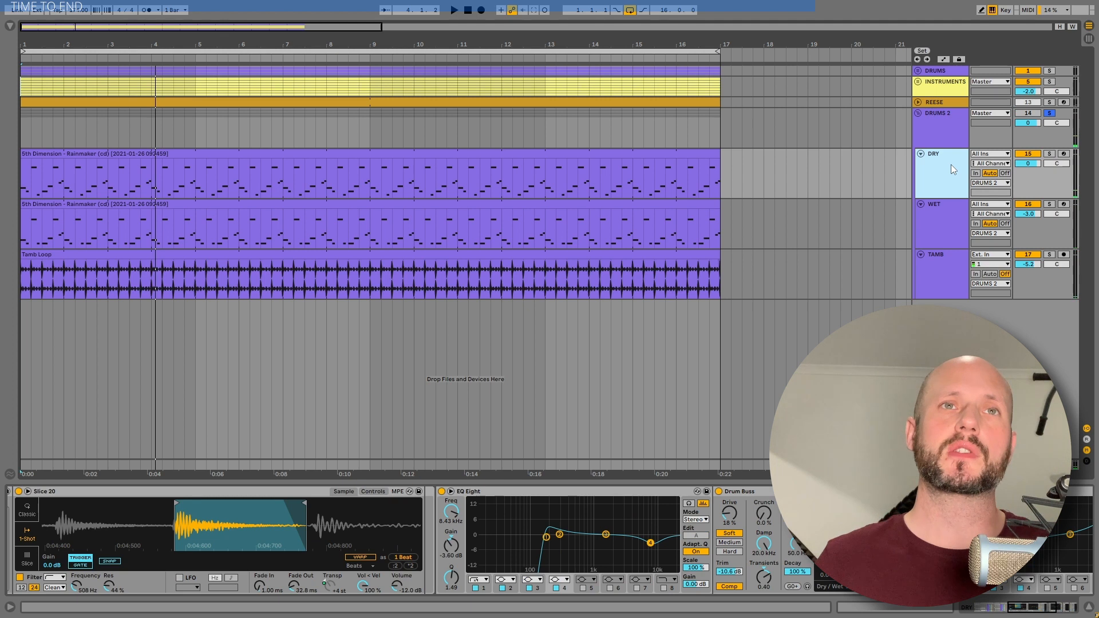
left_click(936, 204)
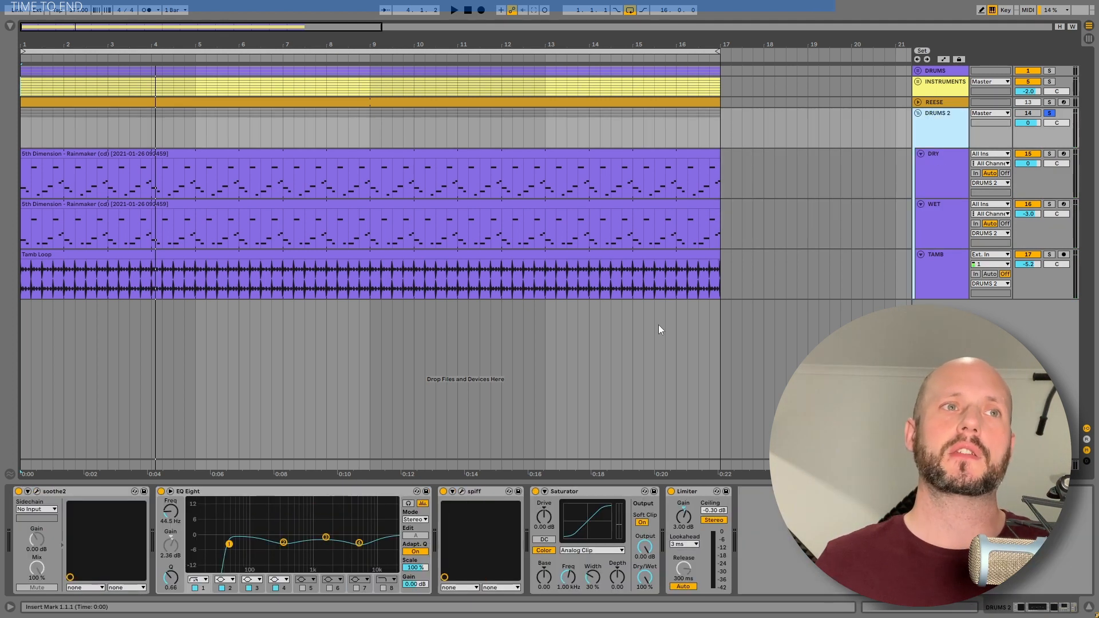
- Toggle Spiff on and off on DRUMS 2 several times to compare the processed drums
left_click(443, 491)
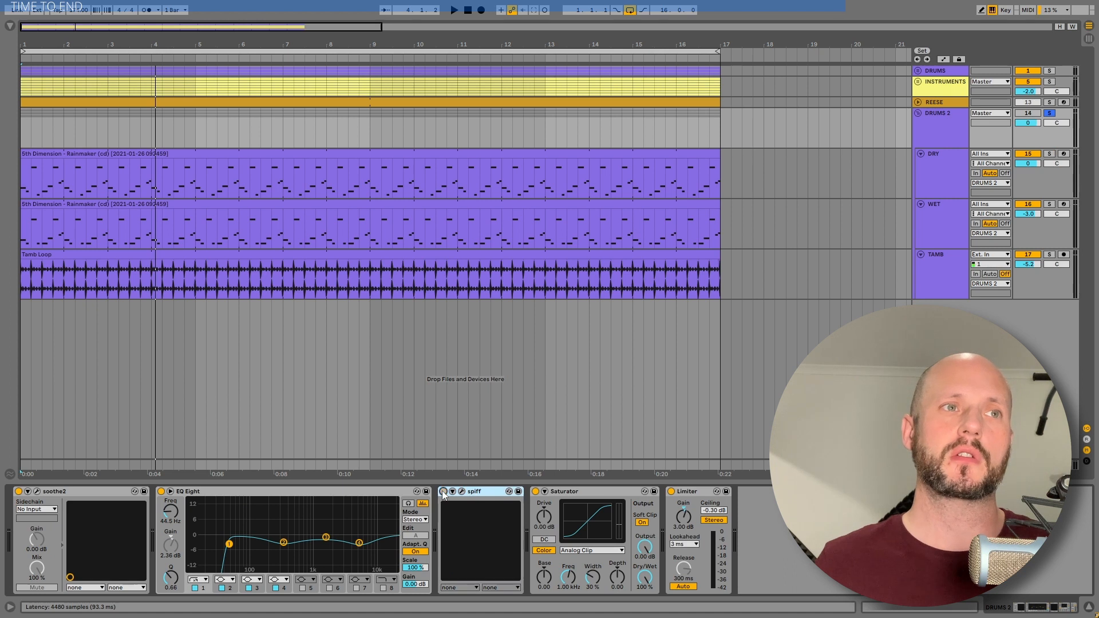
left_click(453, 10)
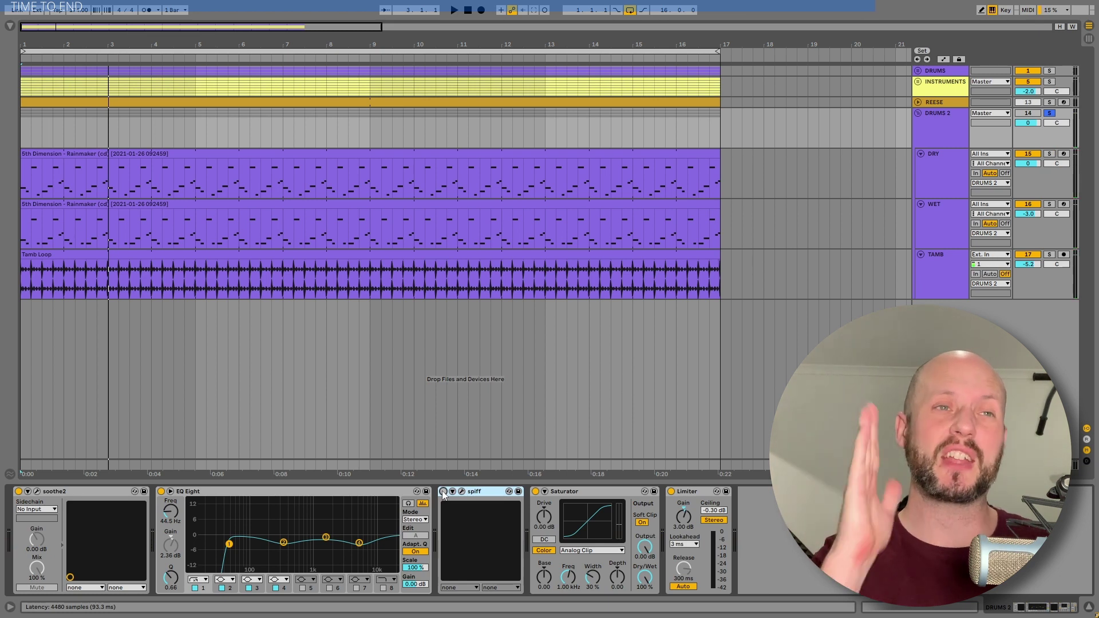
left_click(454, 9)
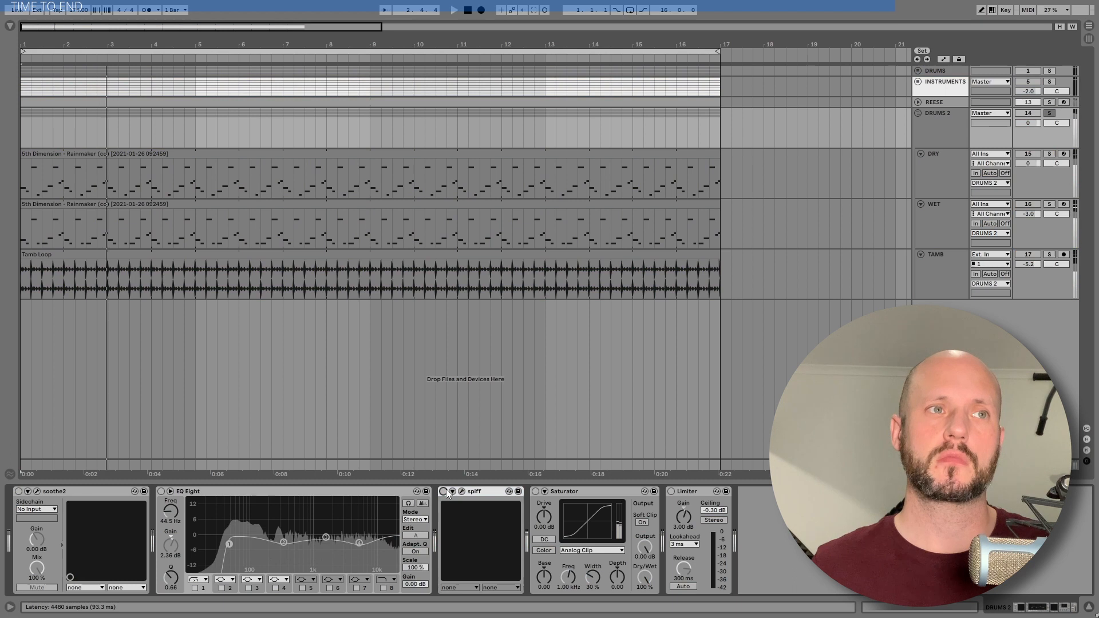
left_click(454, 9)
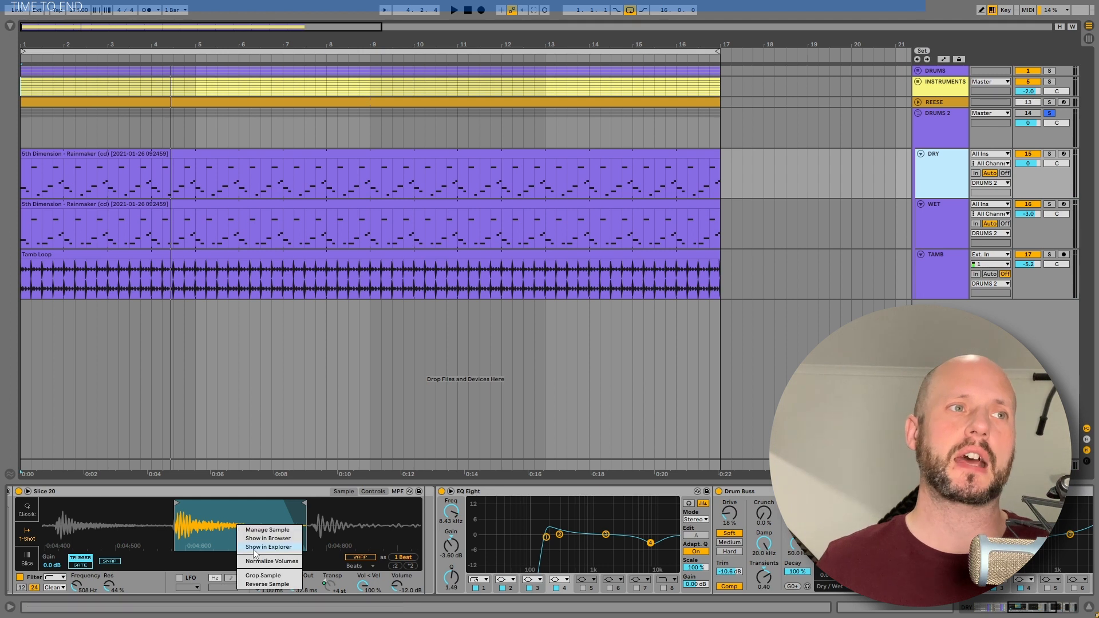
- Locate the Rainmaker drum sample in the project's Samples folder, then return to the DRUMS 2 effects
left_click(267, 538)
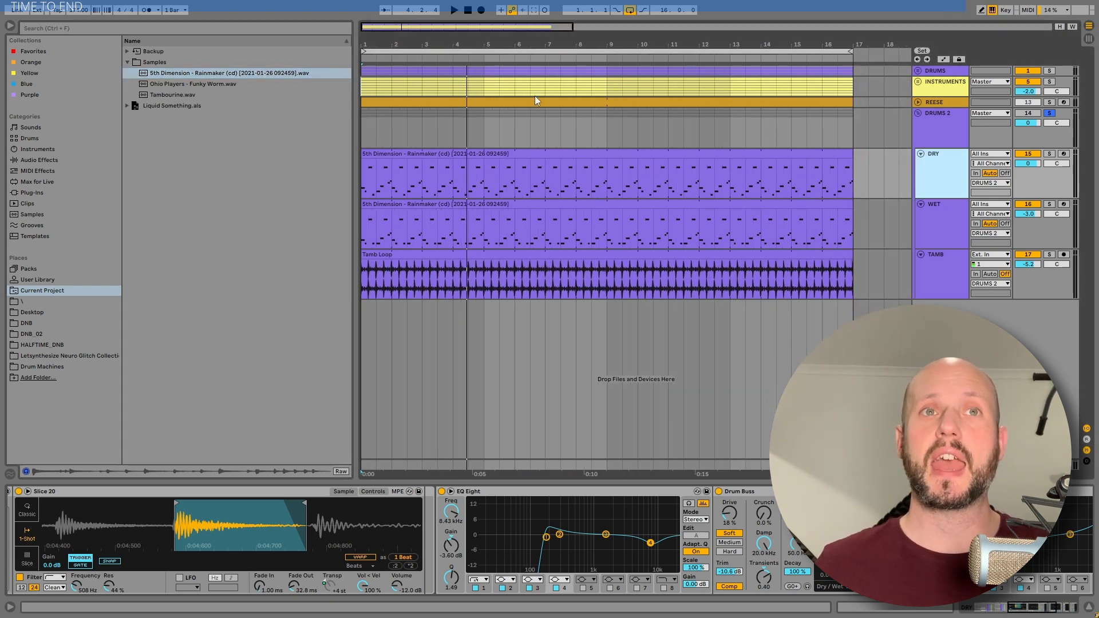
left_click(939, 113)
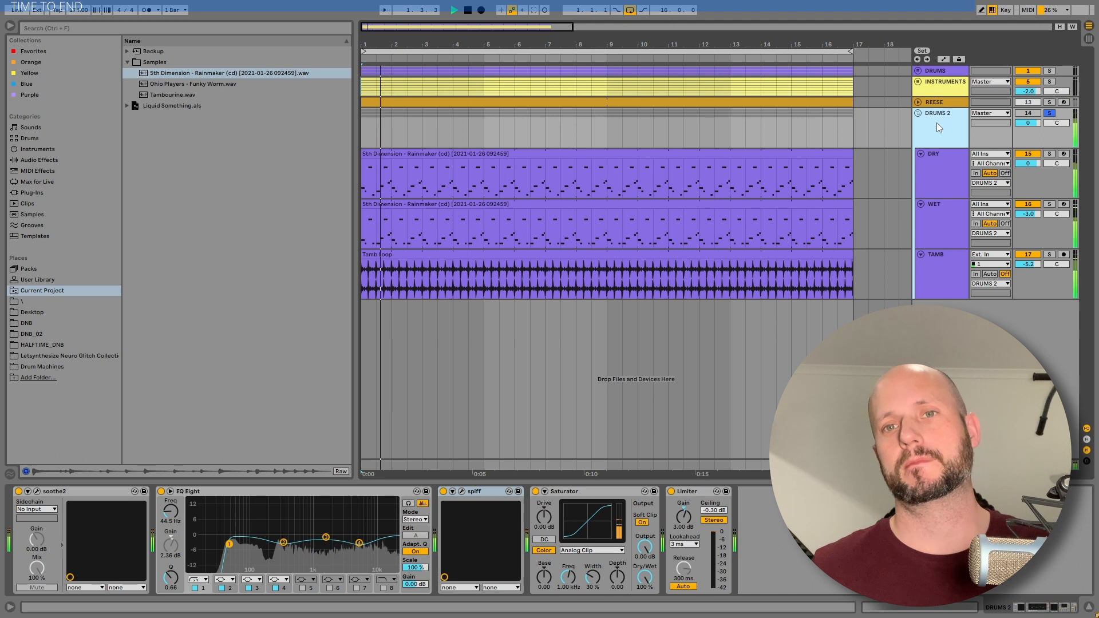